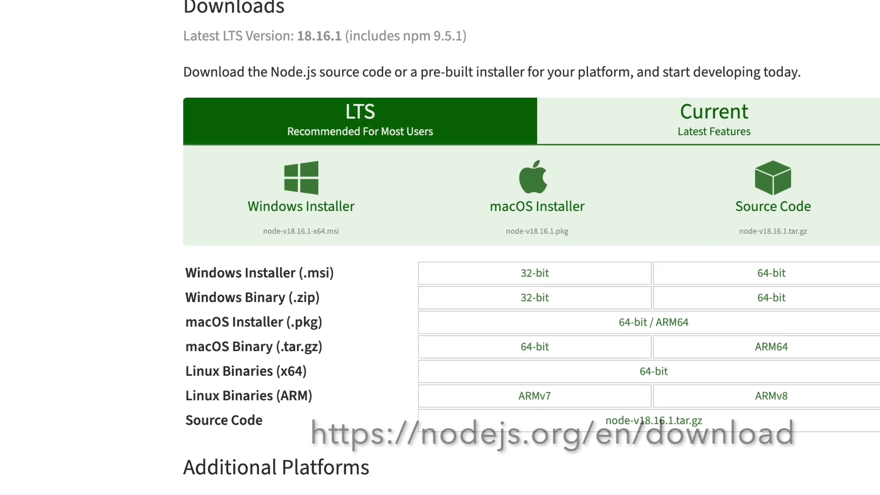
- Download the node-v18.16.1.pkg macOS installer from the LTS downloads
left_click(537, 188)
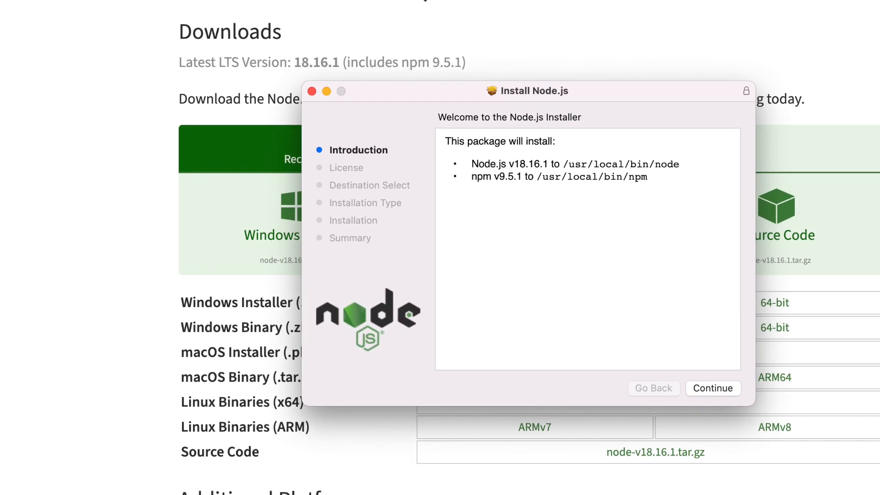
- Continue past the introduction, agree to the license, and install Node.js on Macintosh HD
left_click(713, 388)
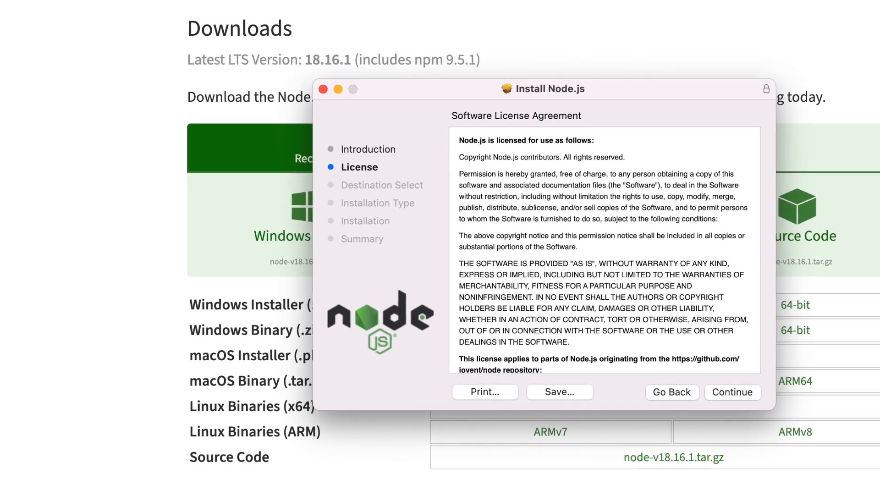
left_click(732, 392)
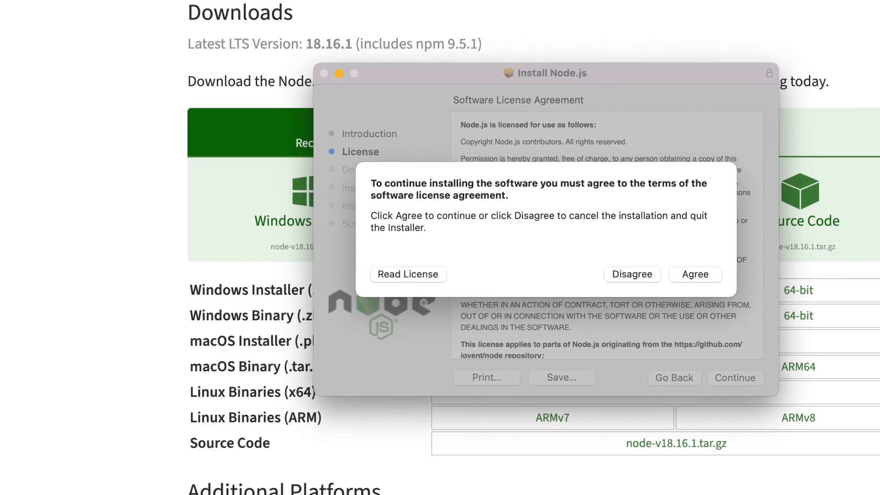
left_click(695, 274)
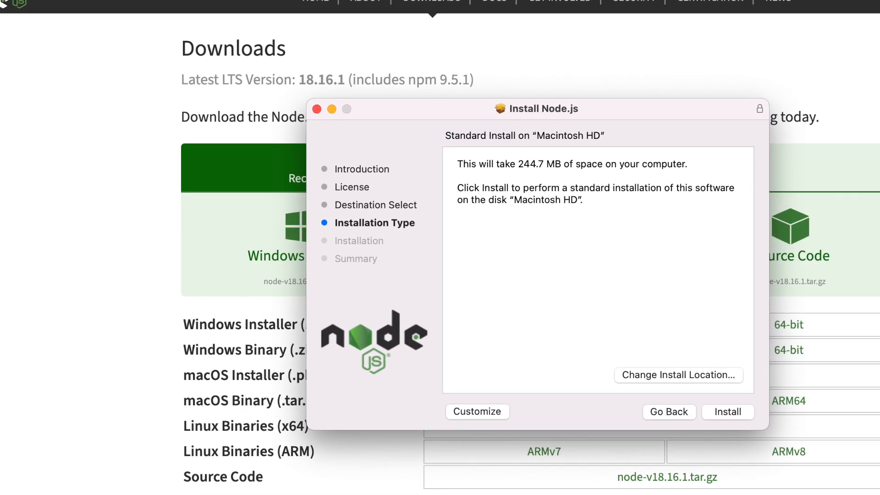
left_click(728, 412)
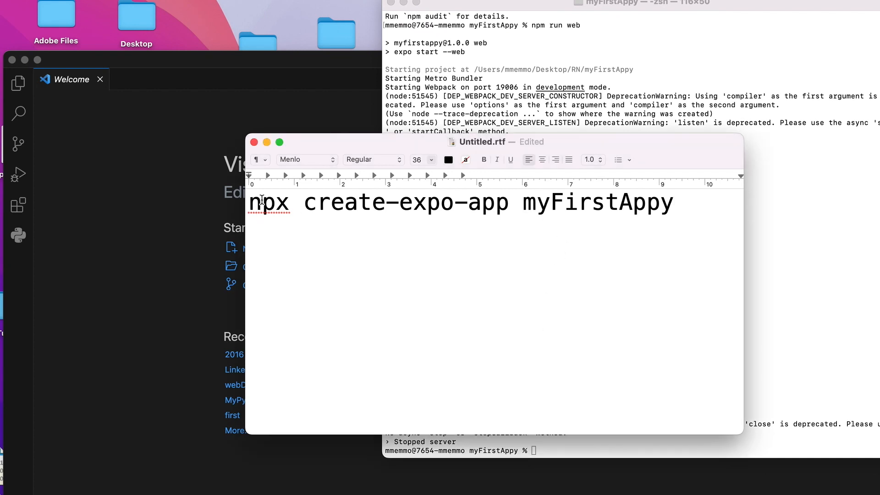
left_click_drag(264, 202, 664, 202)
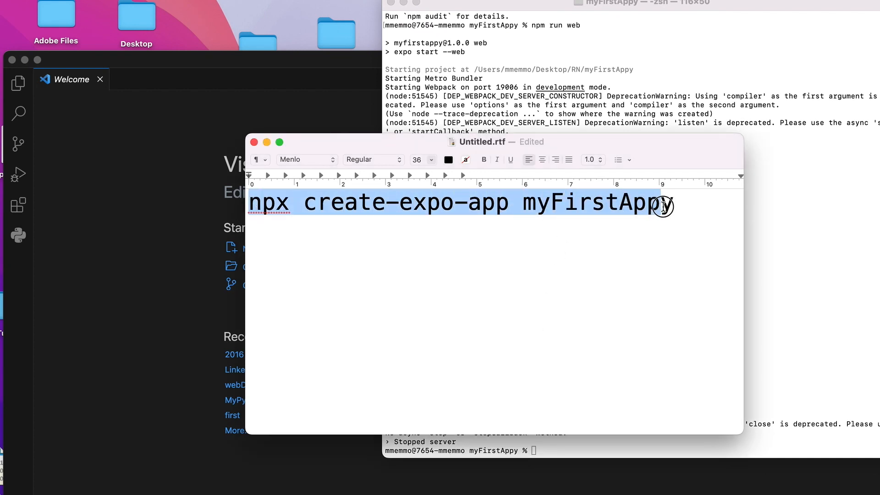
left_click(669, 203)
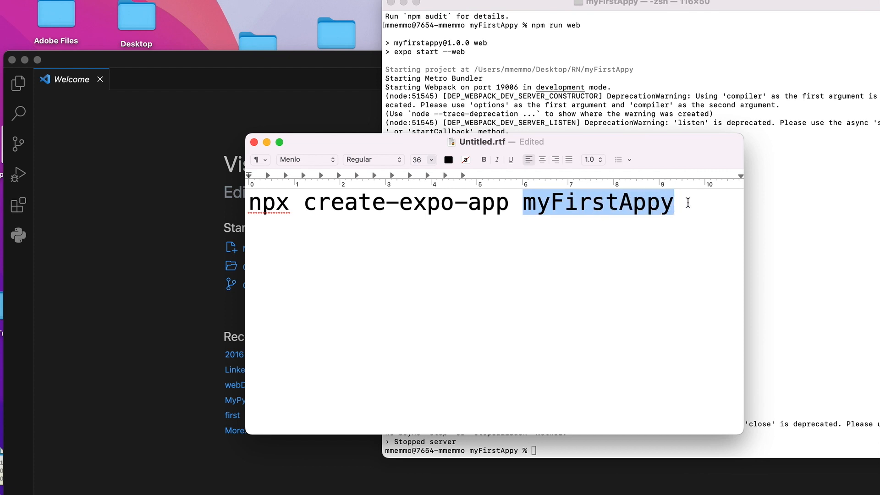
mouse_move(560, 239)
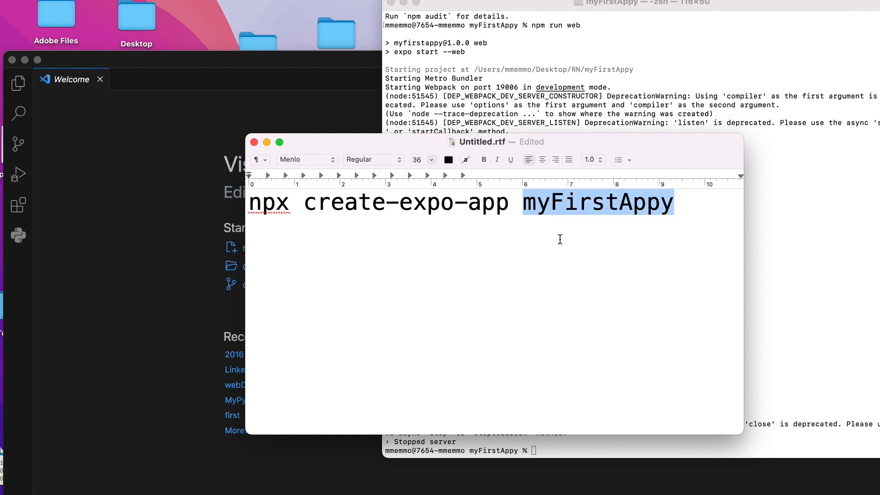
left_click(252, 203)
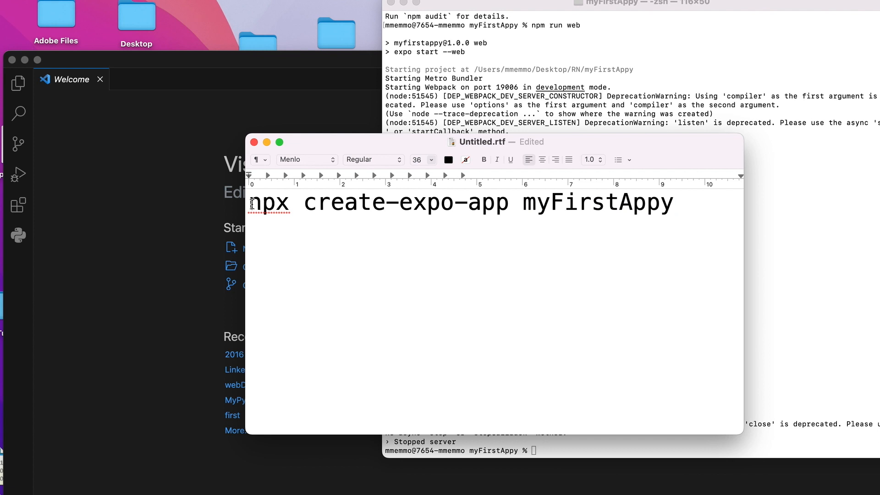
left_click_drag(252, 203, 510, 203)
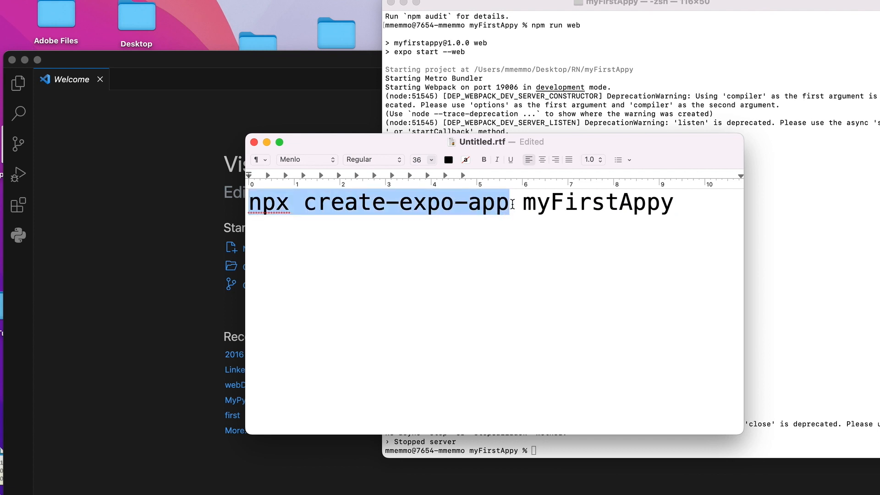
left_click(394, 209)
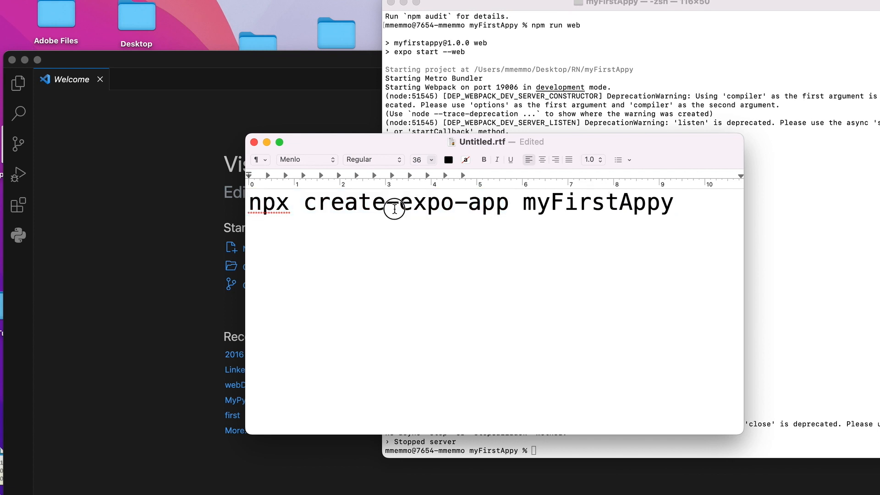
double_click(595, 203)
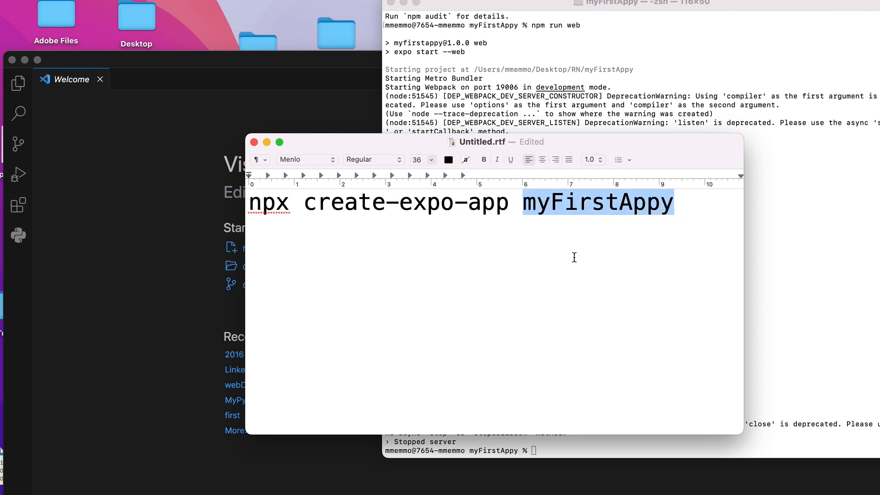
mouse_move(563, 312)
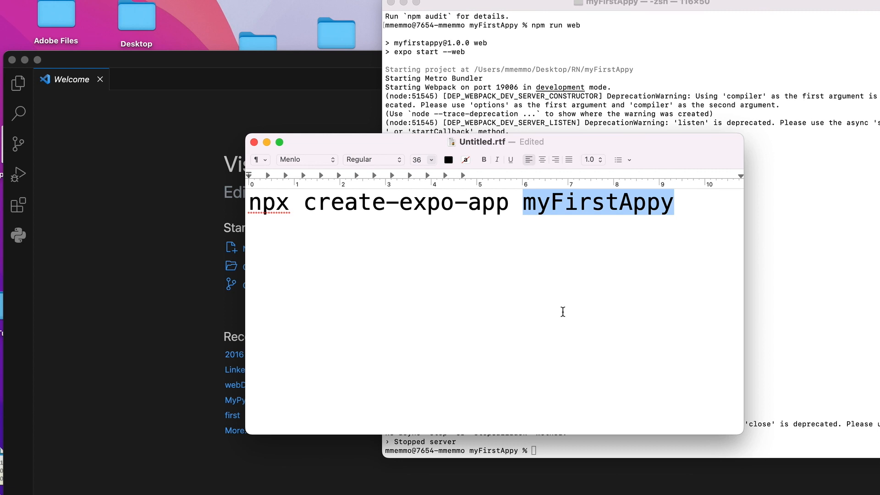
mouse_move(449, 312)
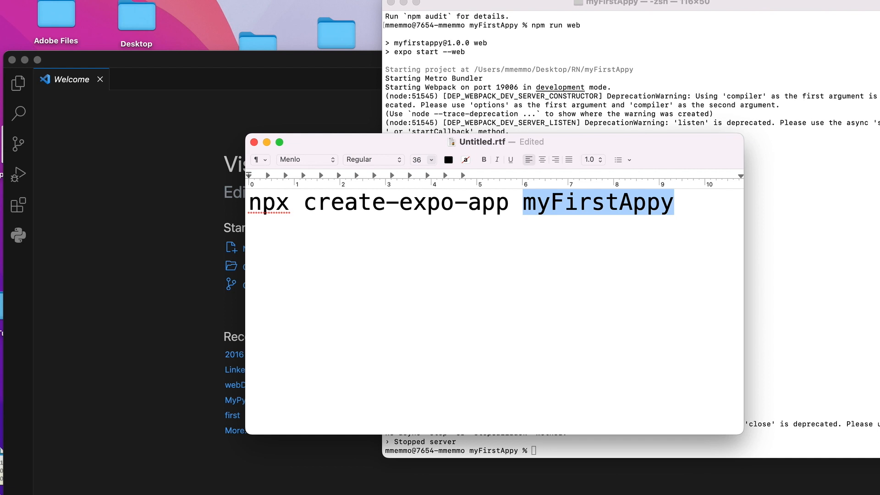
mouse_move(342, 78)
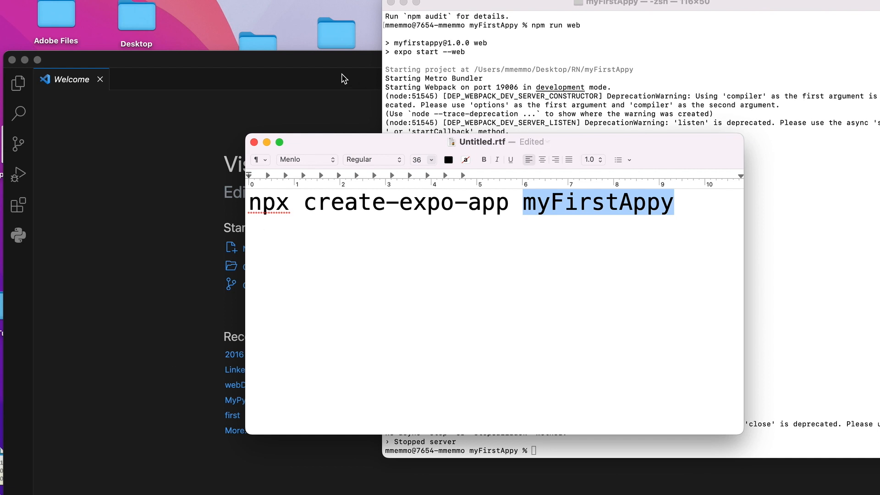
mouse_move(207, 72)
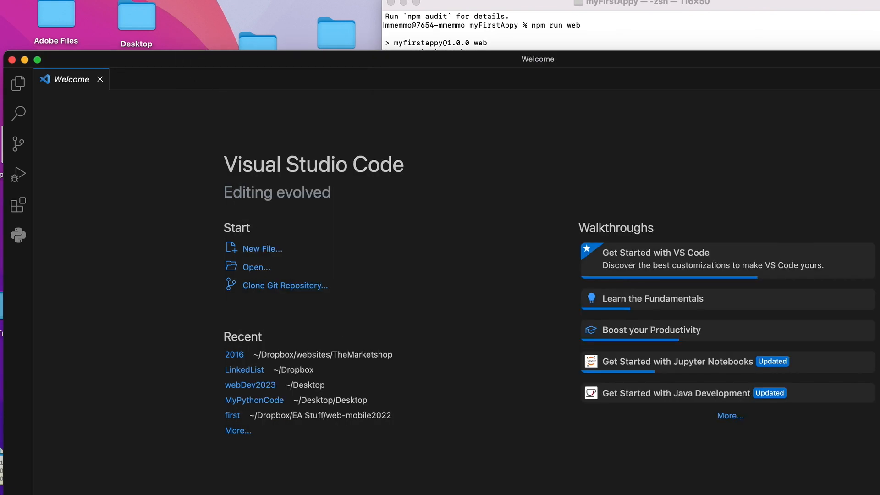
mouse_move(225, 288)
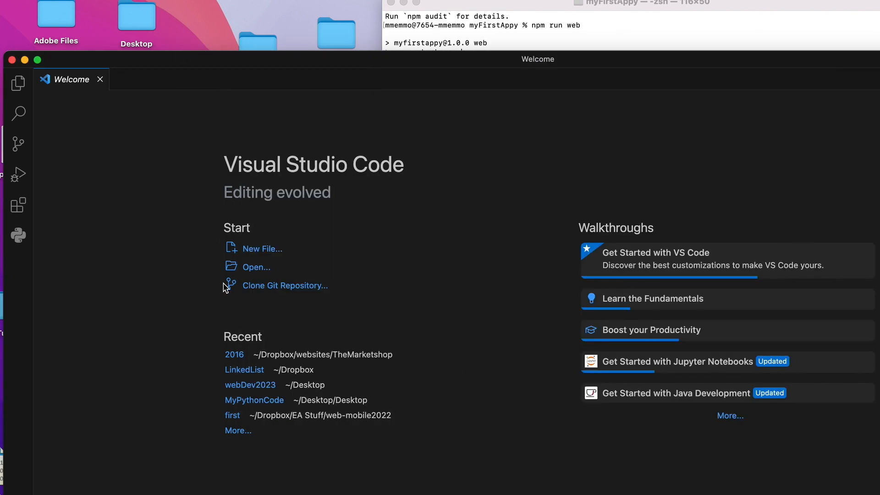
mouse_move(252, 272)
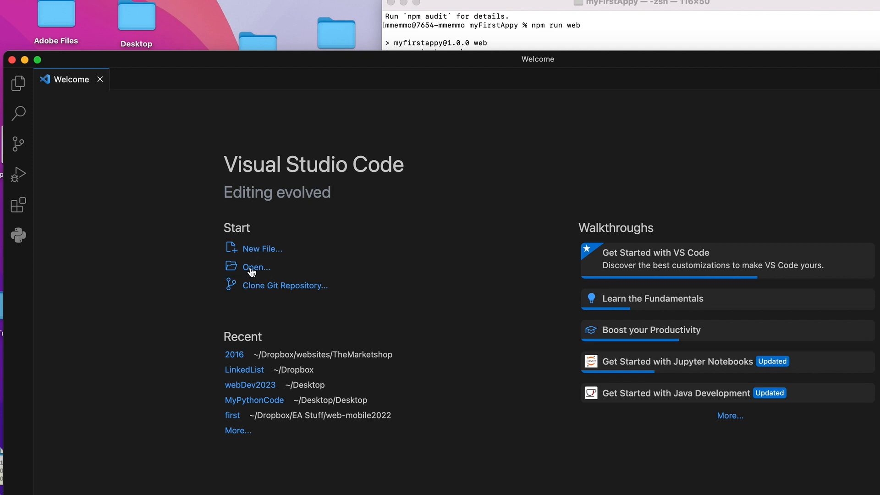
- Browse to the RN folder on the Desktop in the Open dialog
left_click(256, 267)
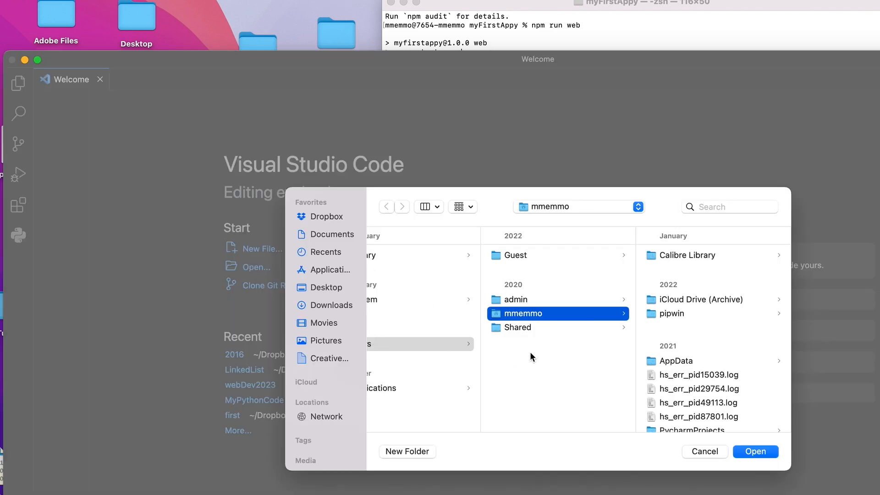
left_click(326, 287)
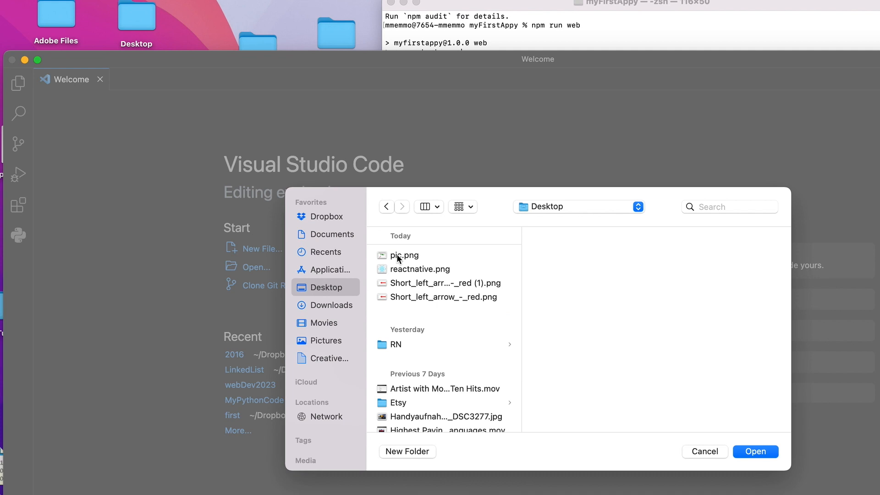
scroll("down", 3)
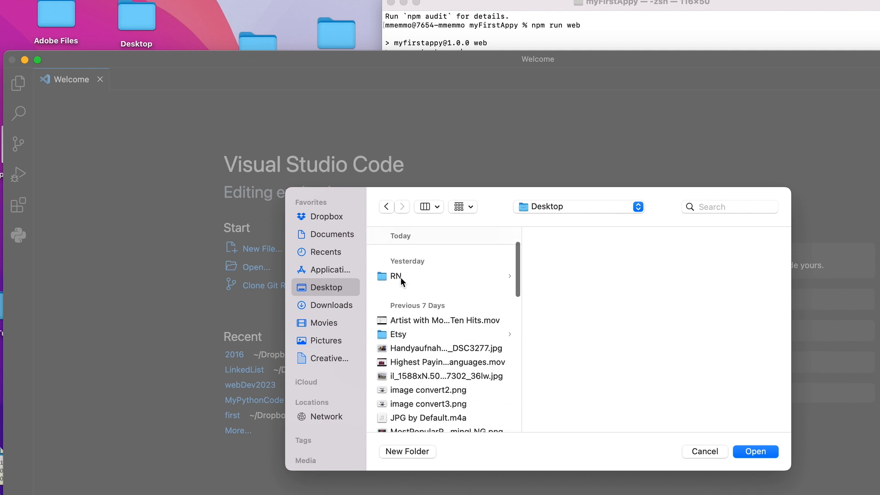
left_click(396, 276)
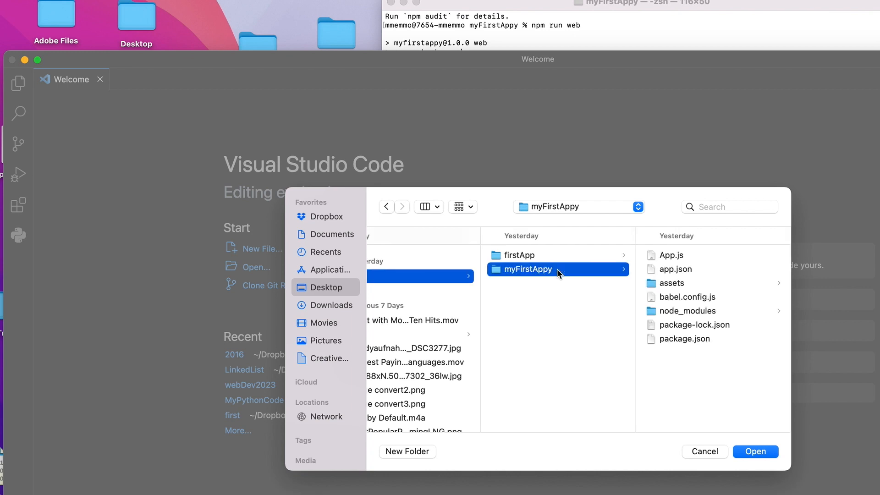
mouse_move(663, 308)
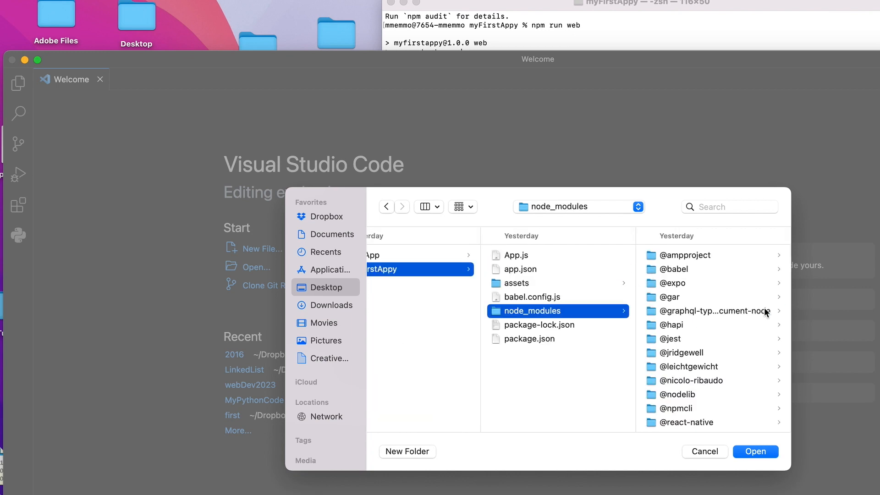
mouse_move(554, 351)
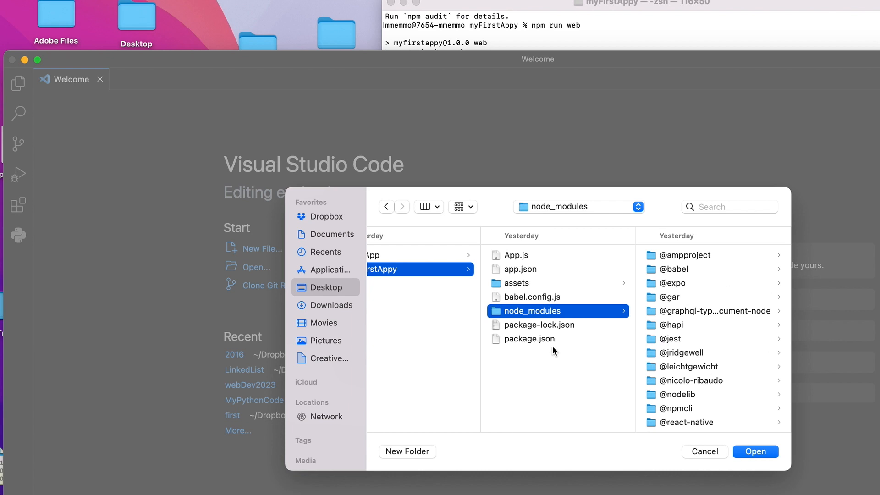
mouse_move(504, 345)
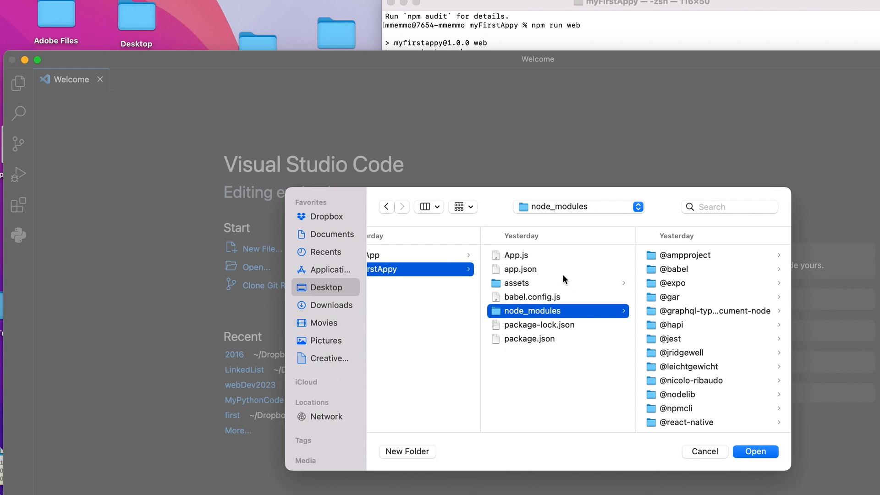
mouse_move(514, 261)
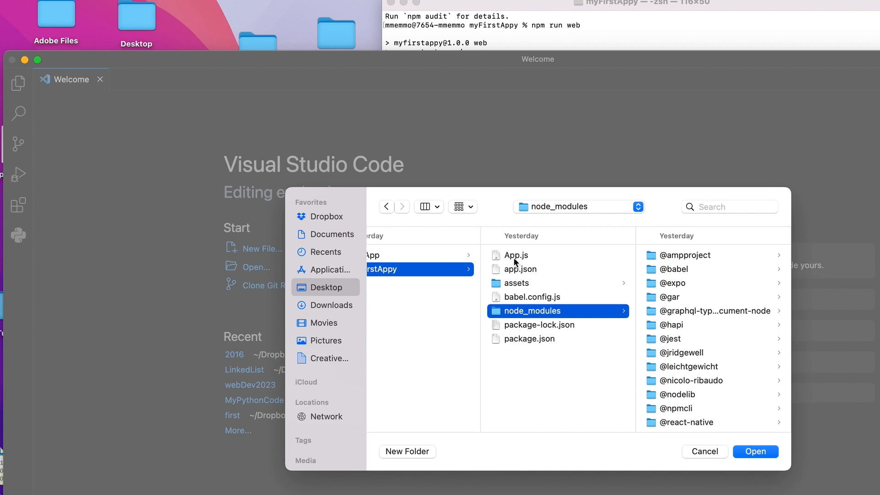
- Open App.js from the myFirstAppy project in the editor
left_click(516, 256)
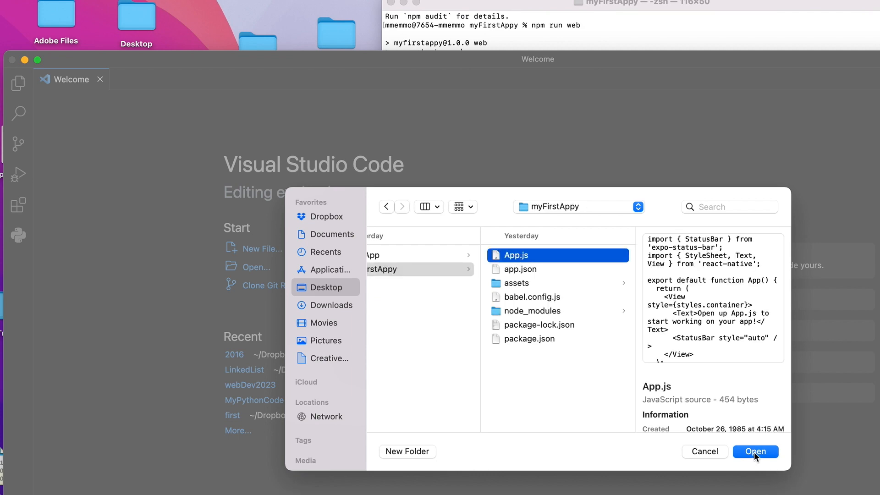
left_click(755, 451)
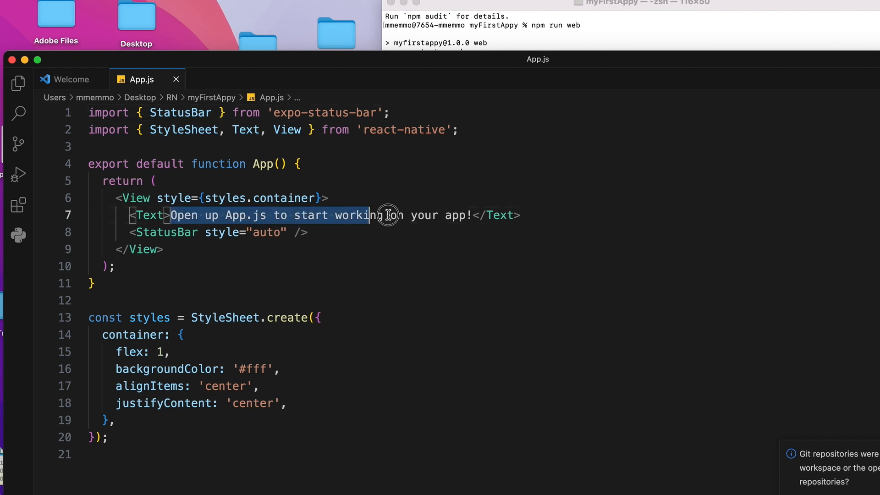
left_click_drag(386, 215, 473, 215)
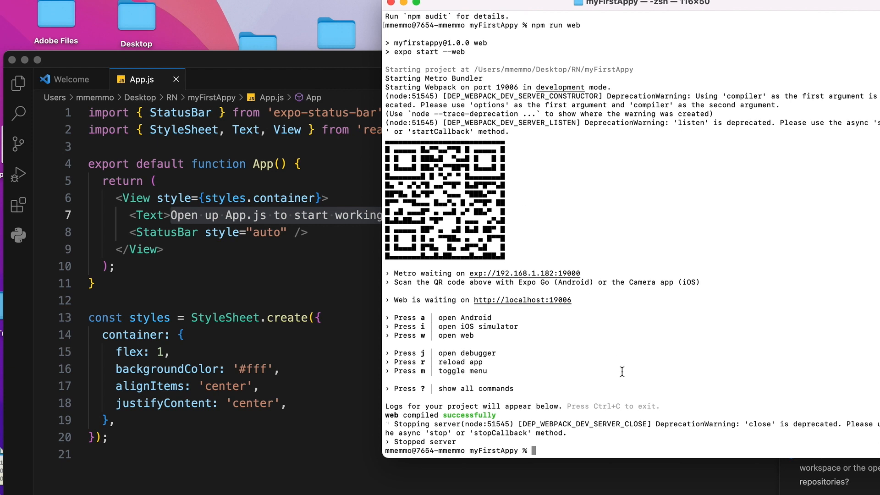
mouse_move(545, 450)
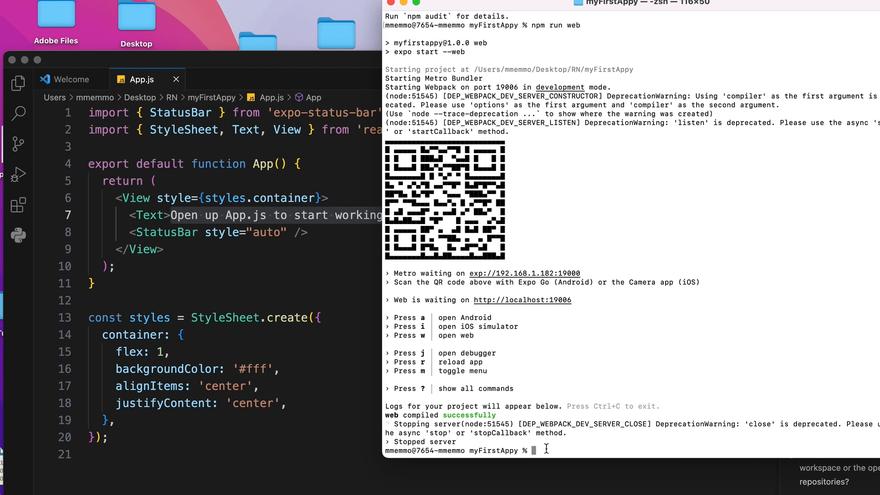
mouse_move(499, 209)
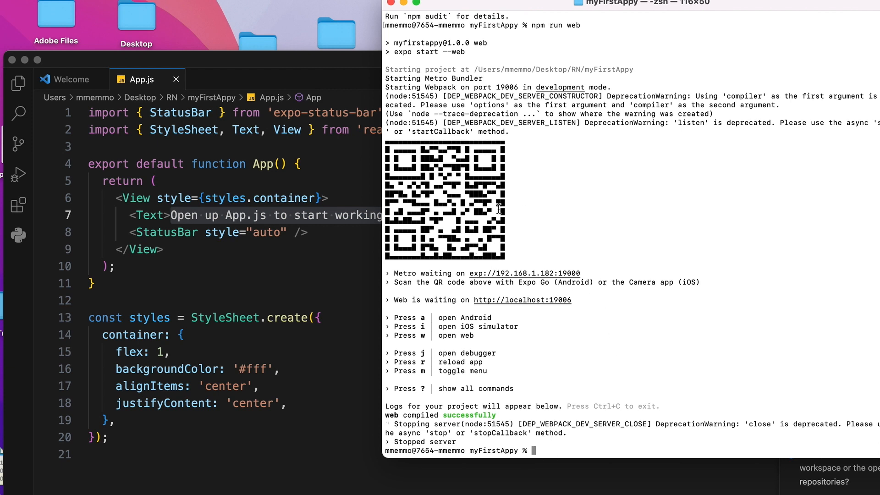
mouse_move(454, 162)
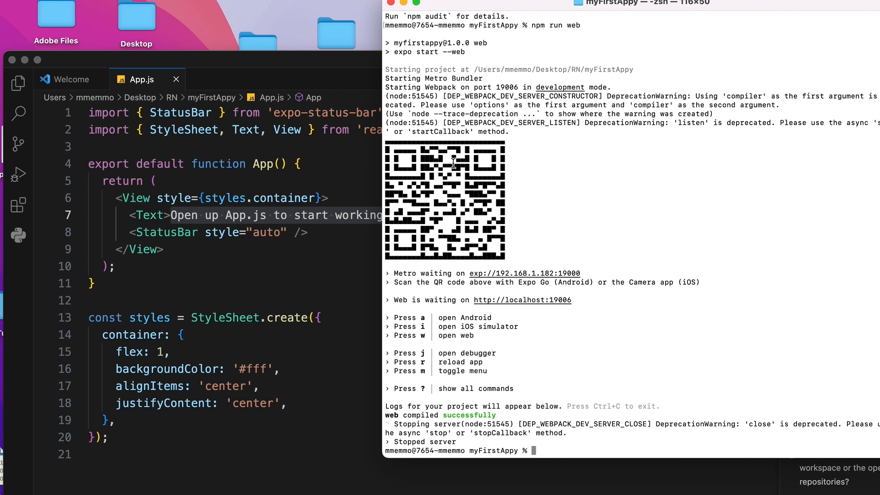
mouse_move(507, 171)
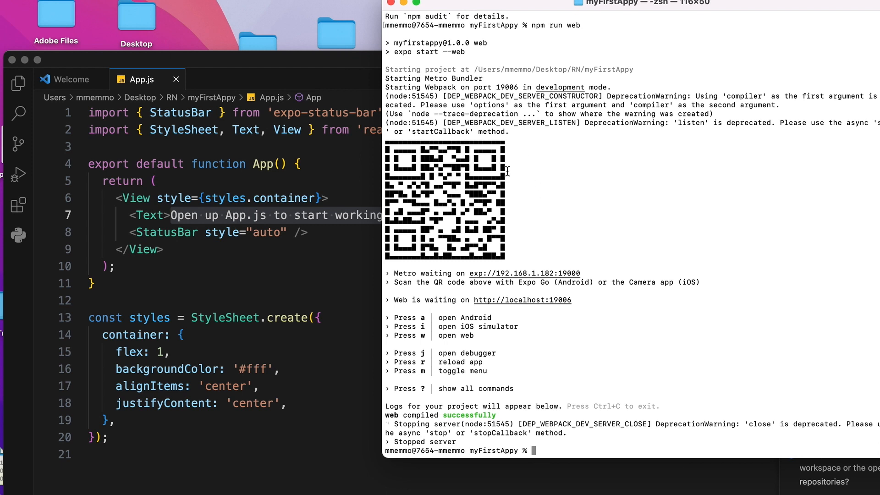
mouse_move(489, 222)
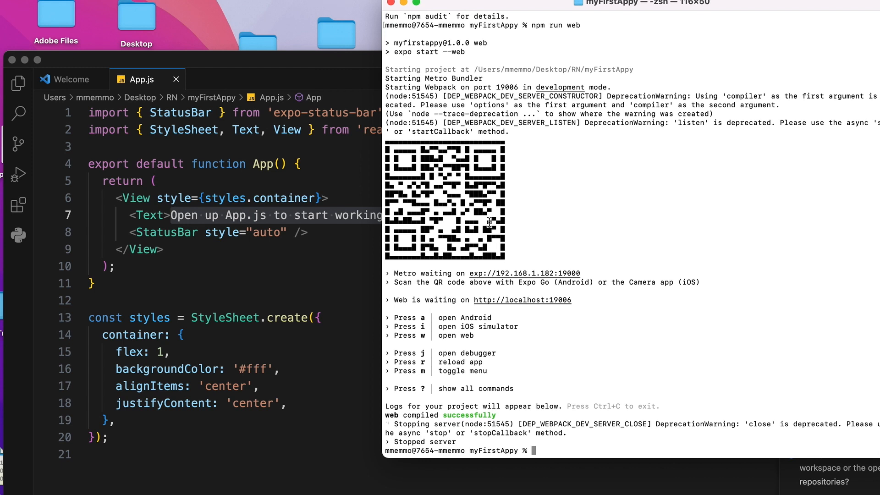
mouse_move(482, 216)
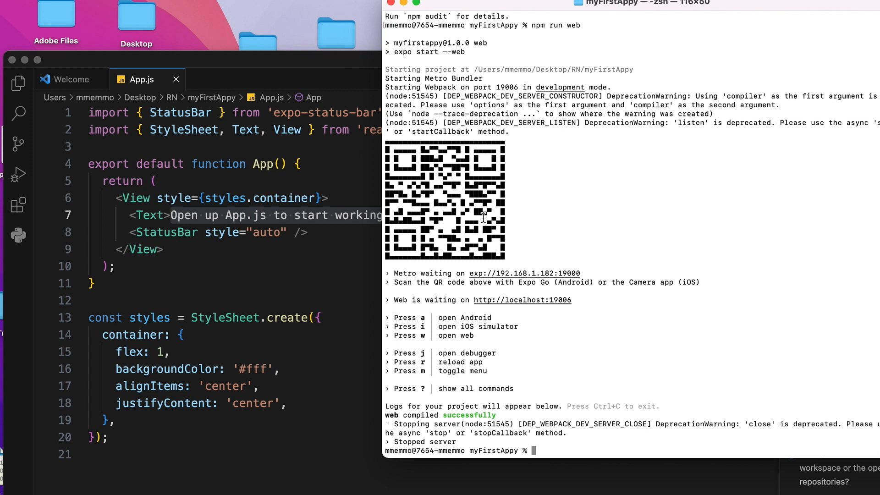
mouse_move(524, 208)
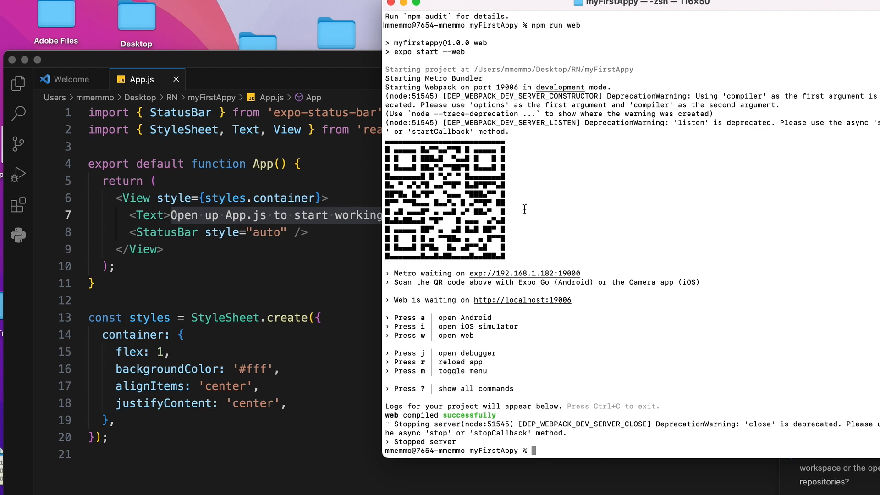
mouse_move(502, 205)
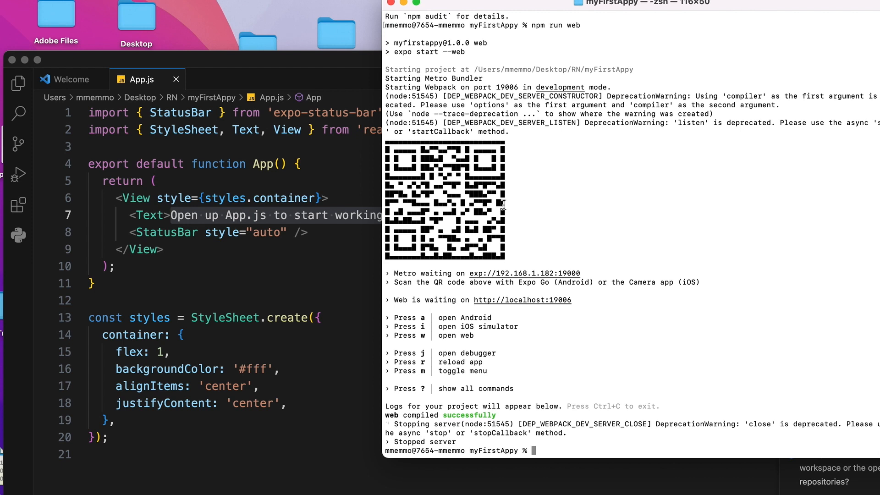
mouse_move(615, 294)
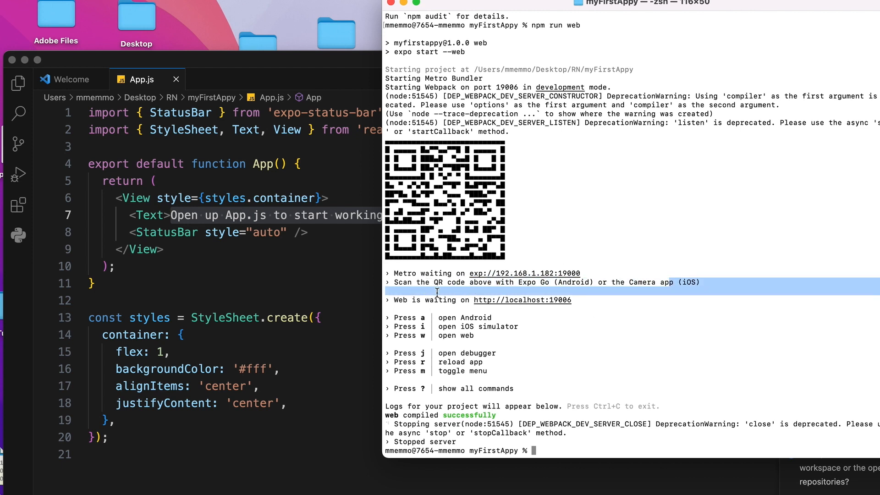
left_click(543, 450)
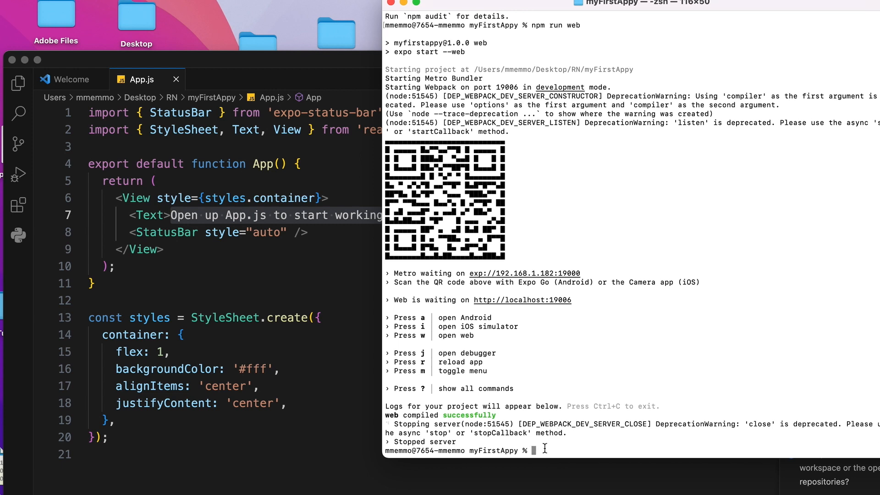
- Run 'npm run web' to start myFirstAppy's Expo web server on localhost:19006
type("r")
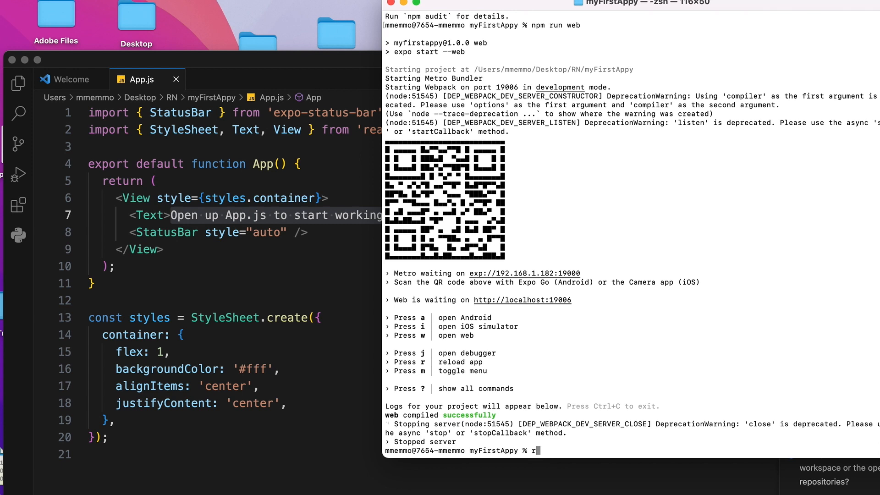
type("npm")
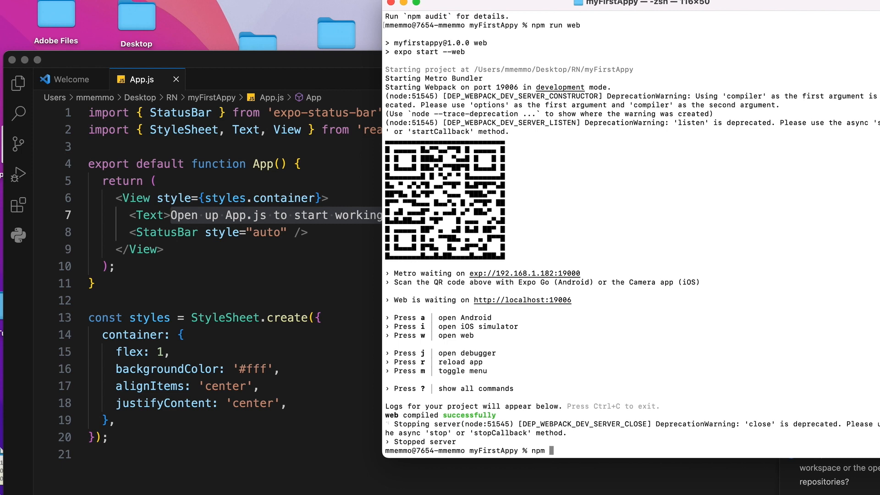
type("run web")
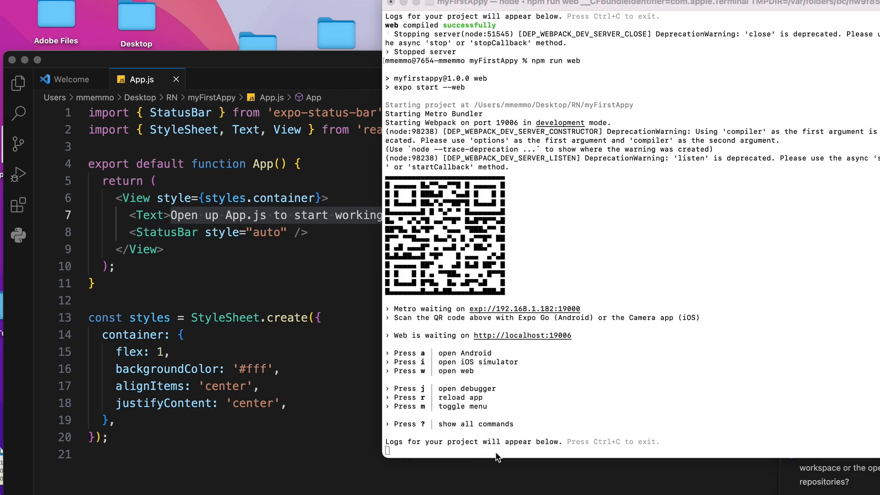
scroll("down", 3)
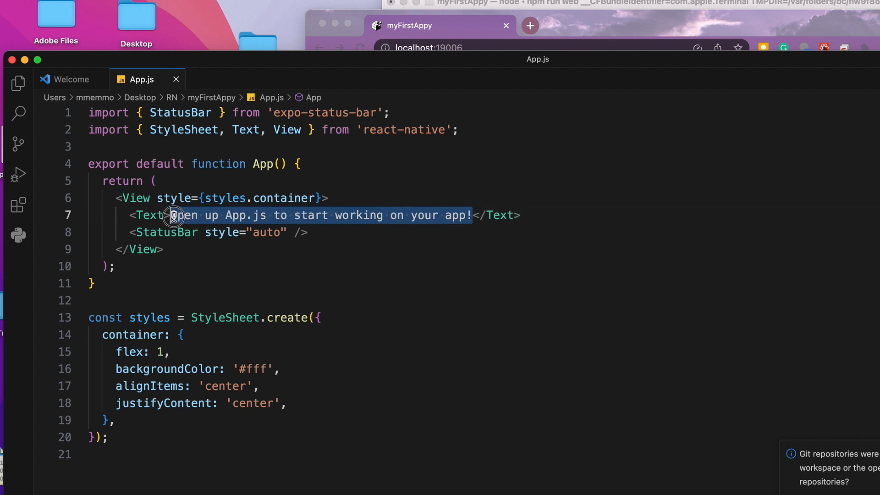
- Replace the Text tag's greeting on line 7 with 'My First React Native App'
type("My </Text>")
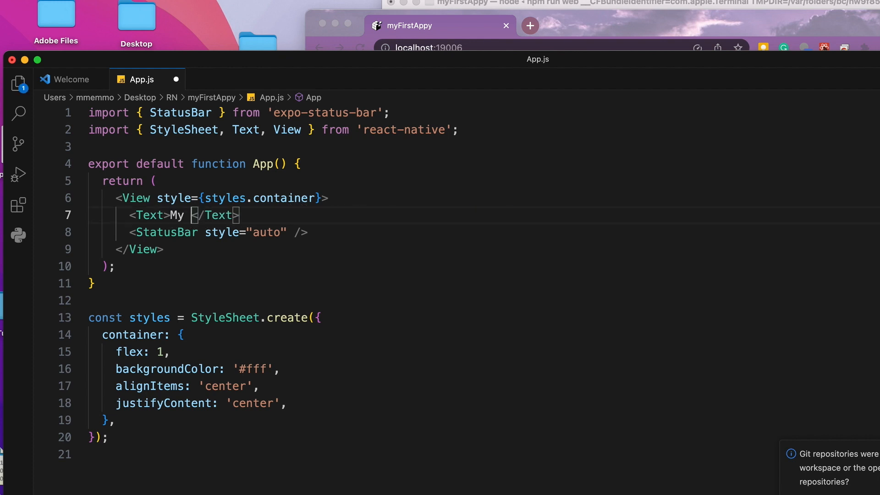
type("First")
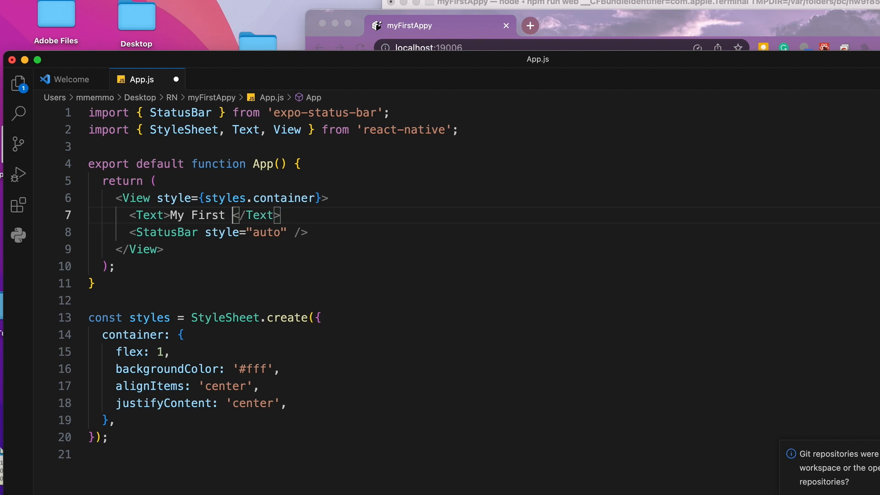
type("React Na")
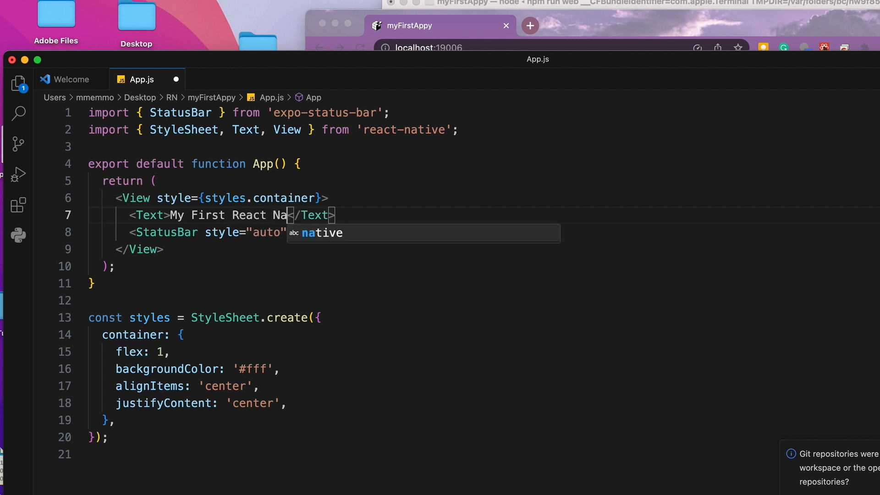
type("tive Ap")
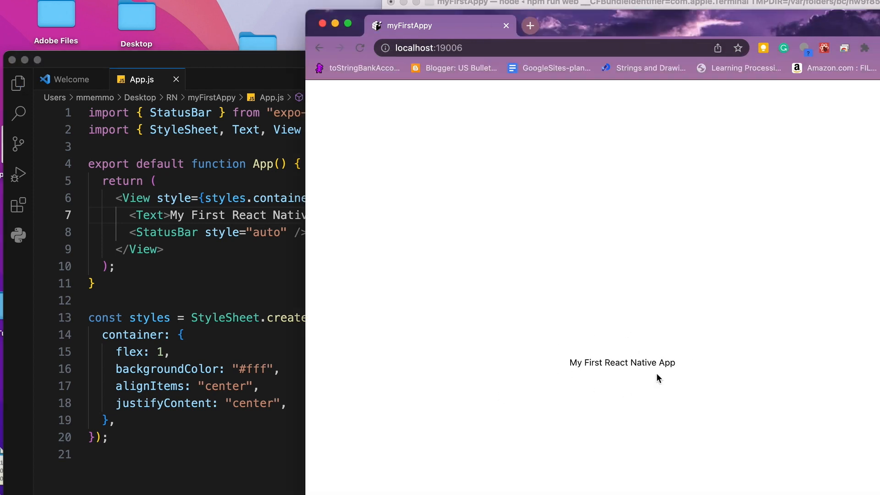
mouse_move(518, 333)
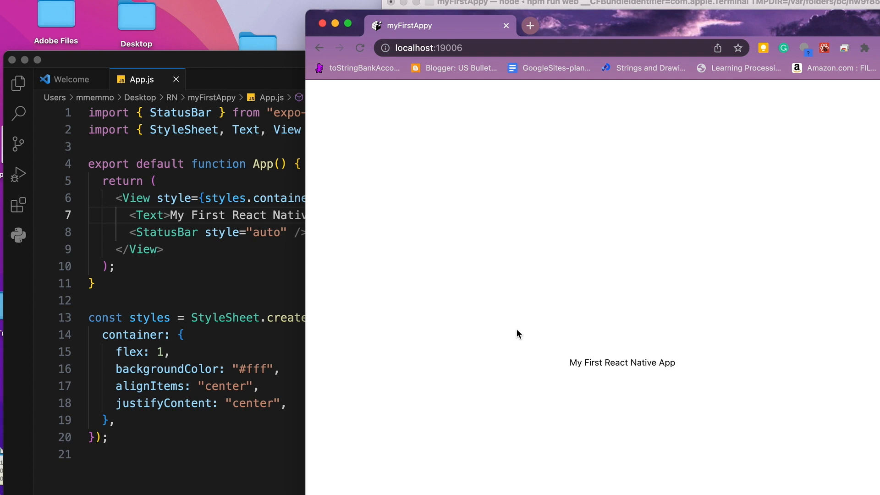
mouse_move(628, 182)
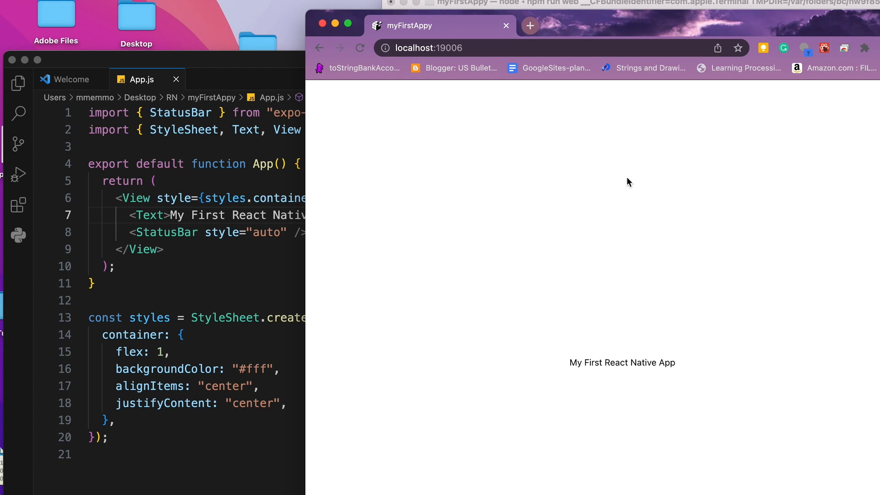